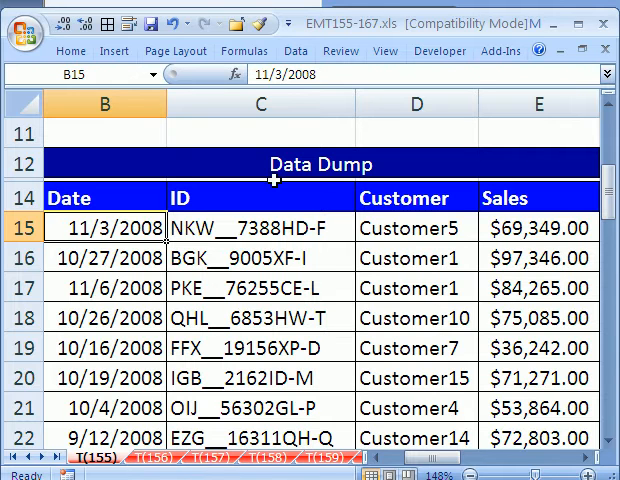
pyautogui.moveTo(436, 240)
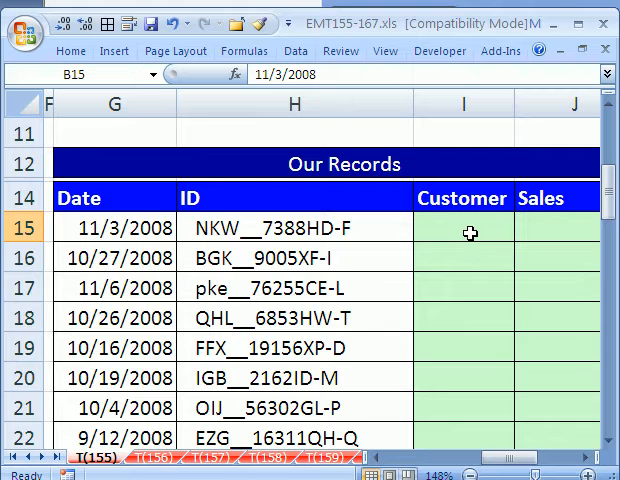
pyautogui.moveTo(448, 236)
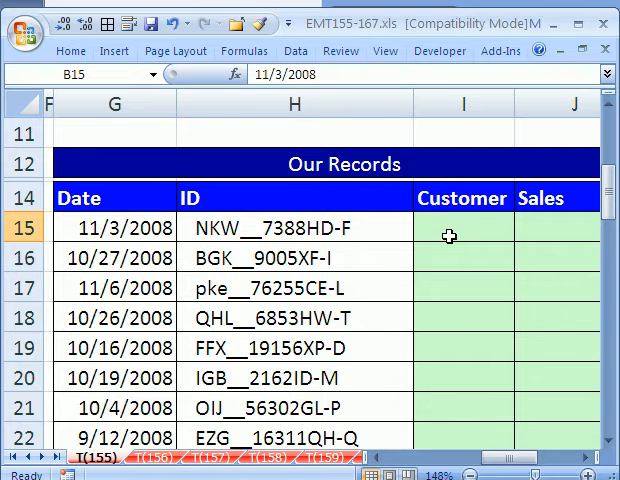
pyautogui.moveTo(310, 236)
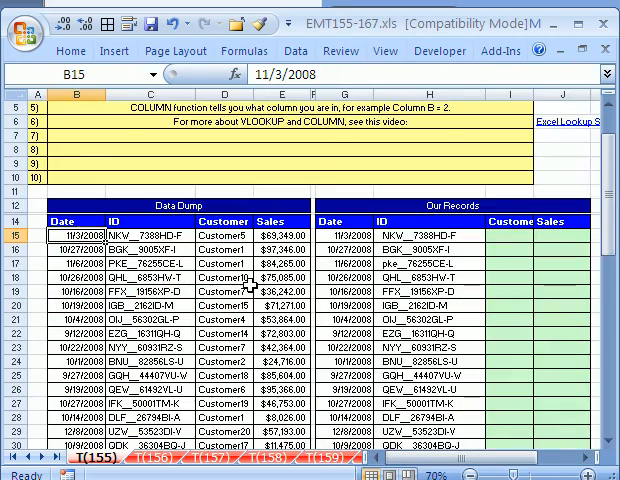
pyautogui.moveTo(516, 236)
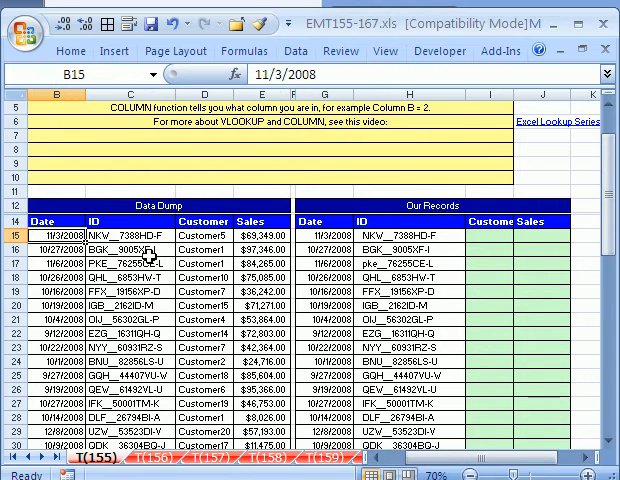
# Begin =VLOOKUP($H15, with the Data Dump range $C$15:$E$62 as the locked lookup table.
pyautogui.click(130, 236)
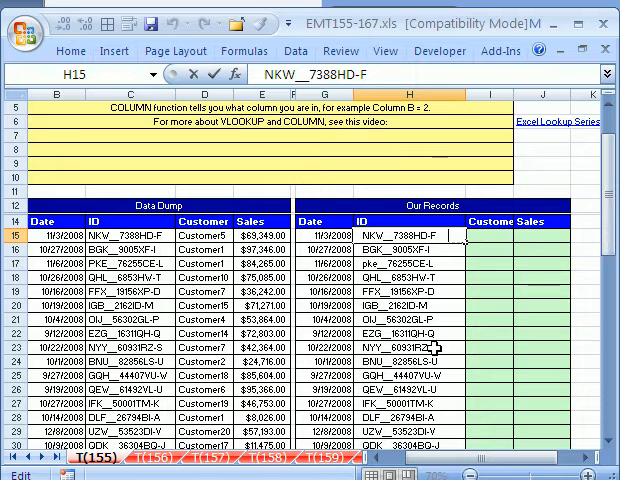
pyautogui.moveTo(444, 310)
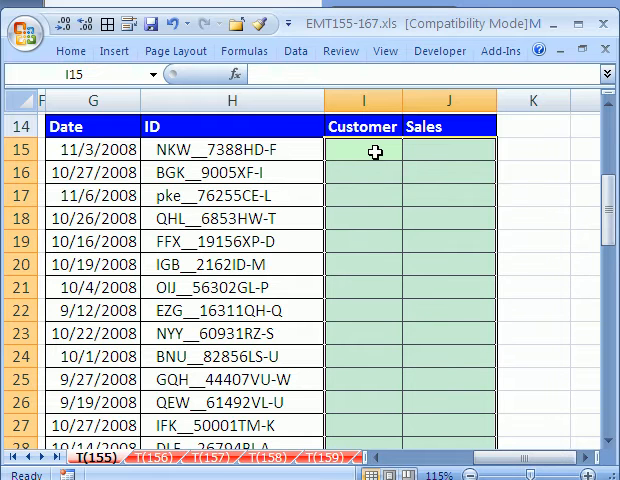
pyautogui.write('=VLOOKUP(H$15')
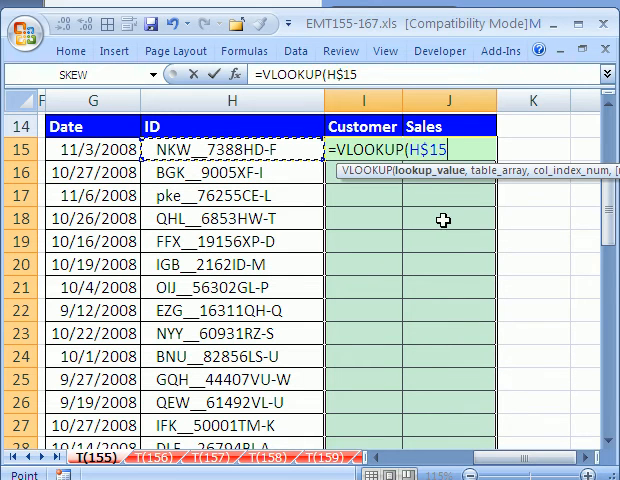
pyautogui.press('f4')
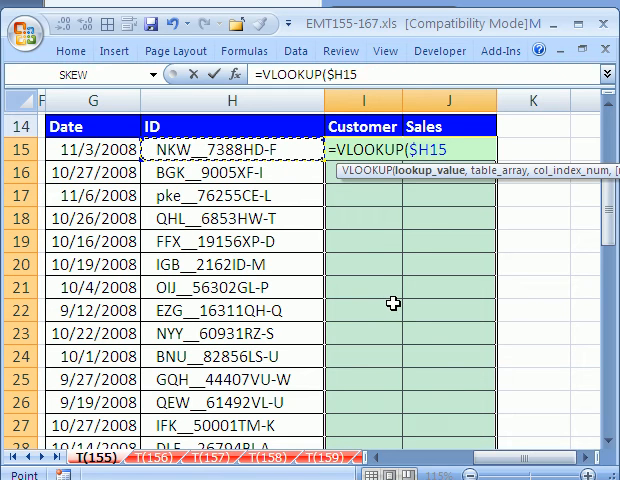
pyautogui.write(',$C$15:$E$62')
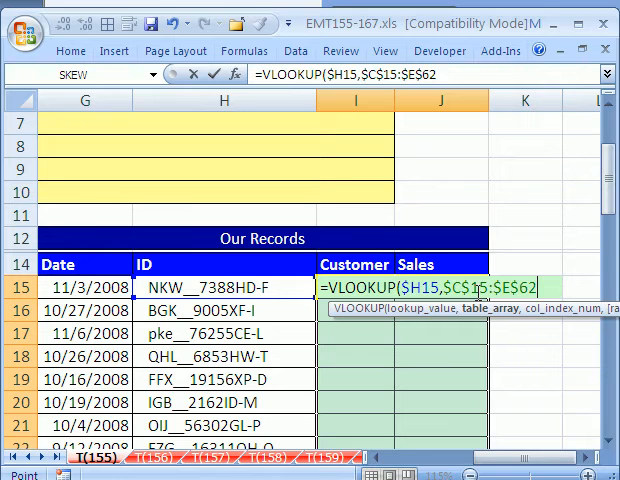
pyautogui.moveTo(480, 416)
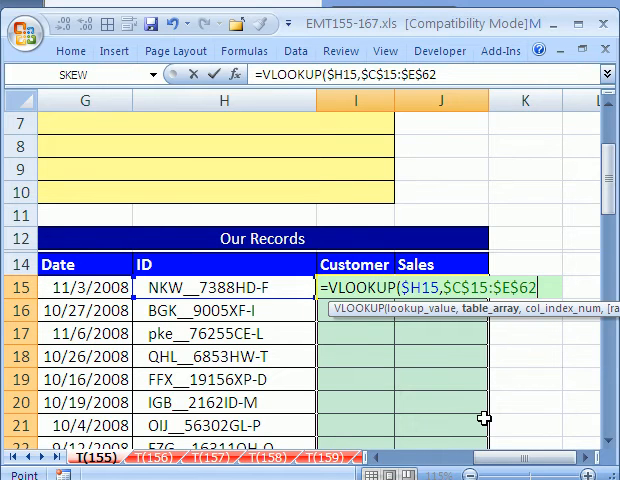
pyautogui.write(',')
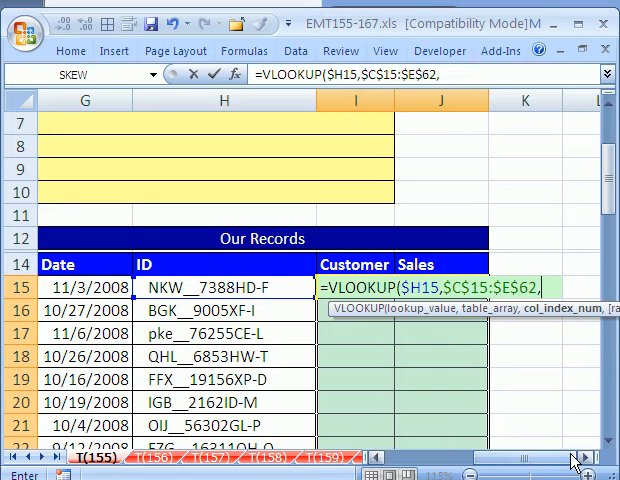
# Use COLUMNS($I$15:I15)+1 as the column index and 0 for an exact match.
pyautogui.write('column')
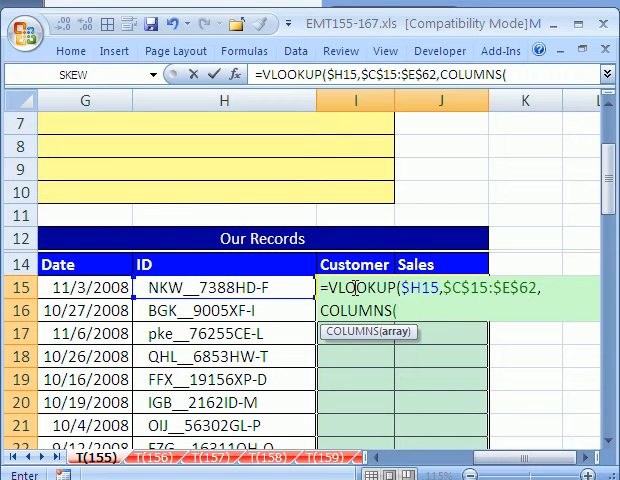
pyautogui.write('$')
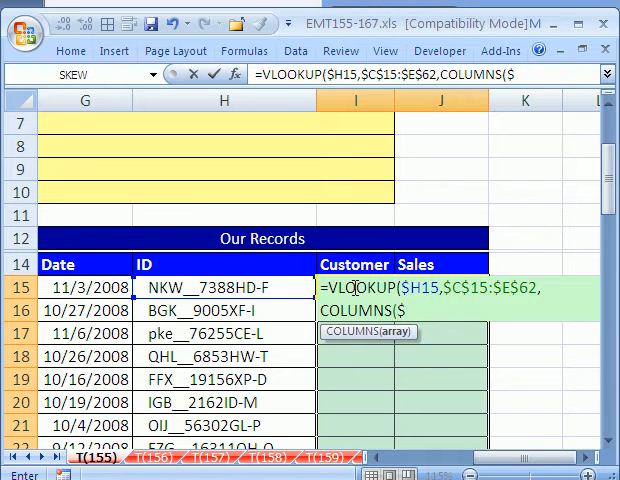
pyautogui.write('$I$5')
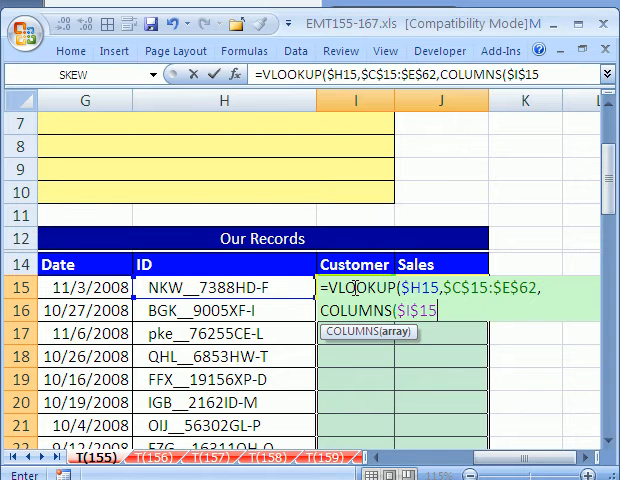
pyautogui.write(':I15)')
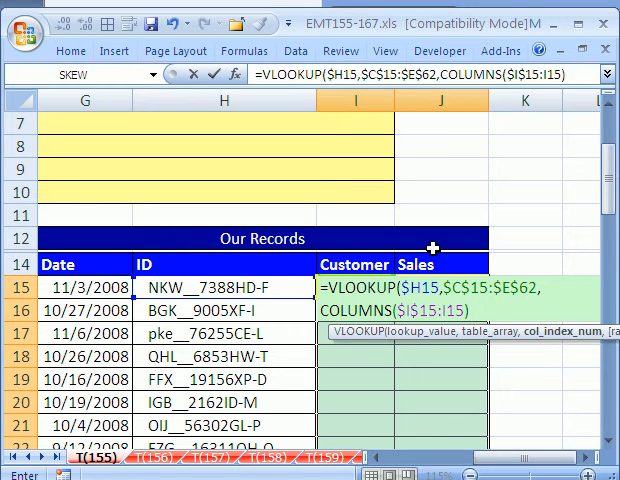
pyautogui.moveTo(438, 428)
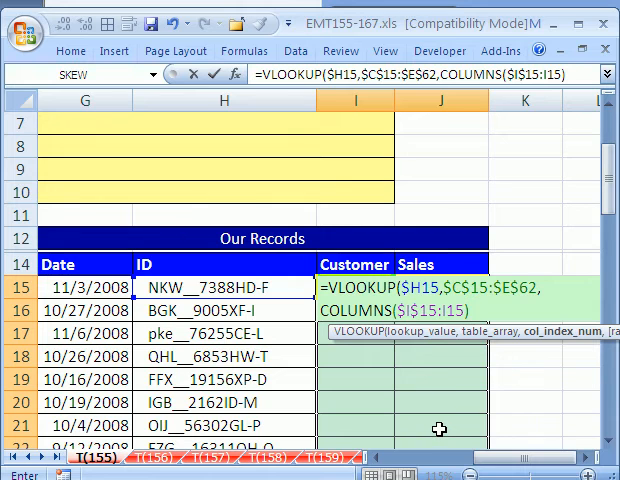
pyautogui.write('+')
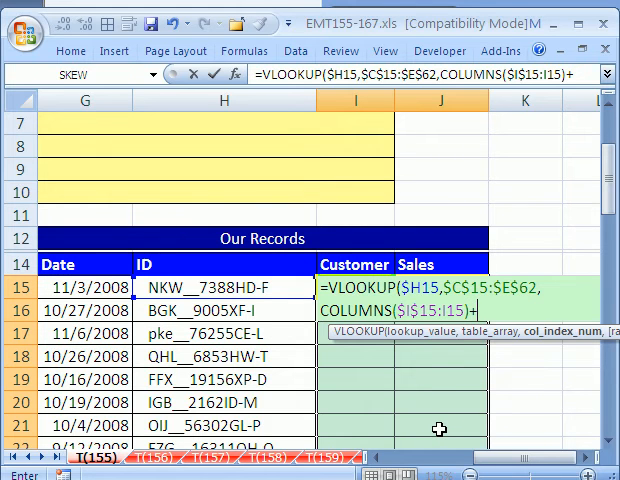
pyautogui.write('1')
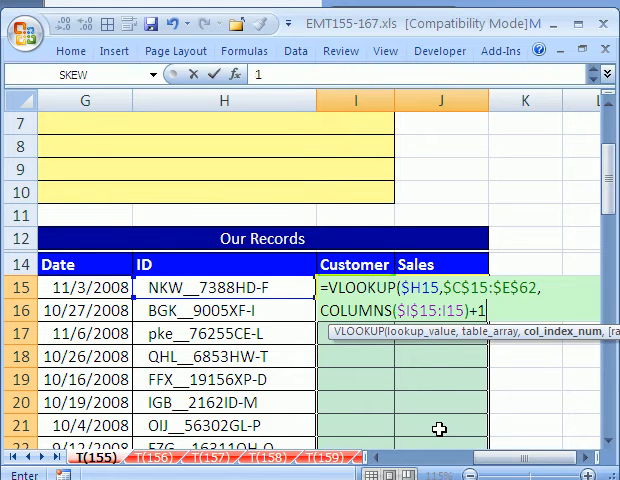
pyautogui.write(',')
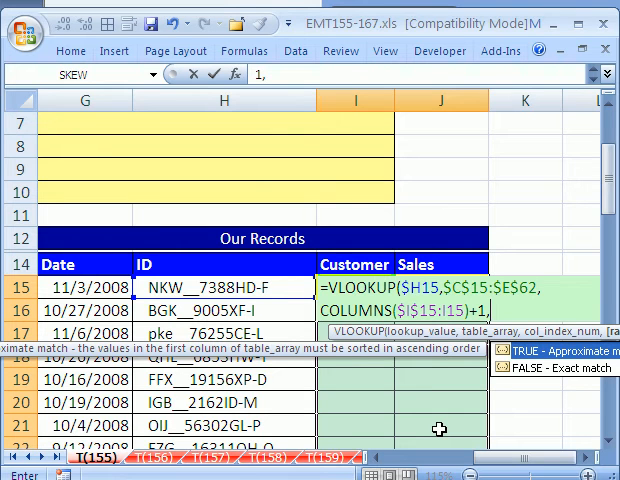
pyautogui.write('0')
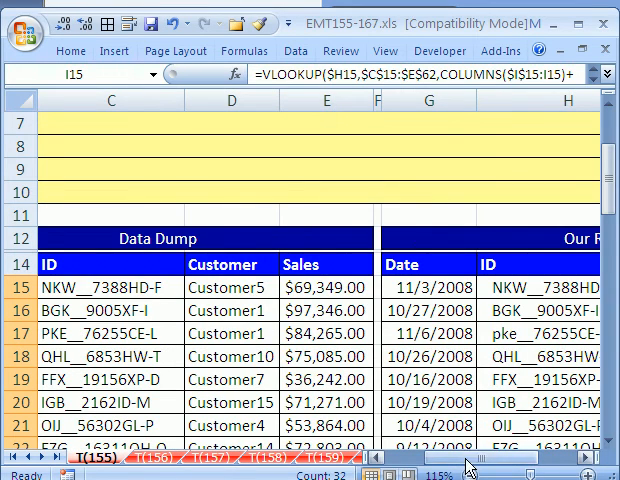
# Commit the Customer formula in I15 and scroll back toward the Data Dump table.
pyautogui.hscroll(3)
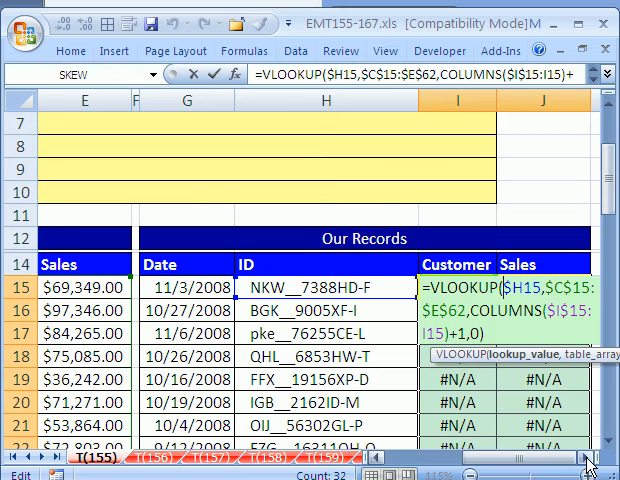
# Wrap the lookup ID $H15 in TRIM so Customer and Sales return values instead of #N/A.
pyautogui.write('tri')
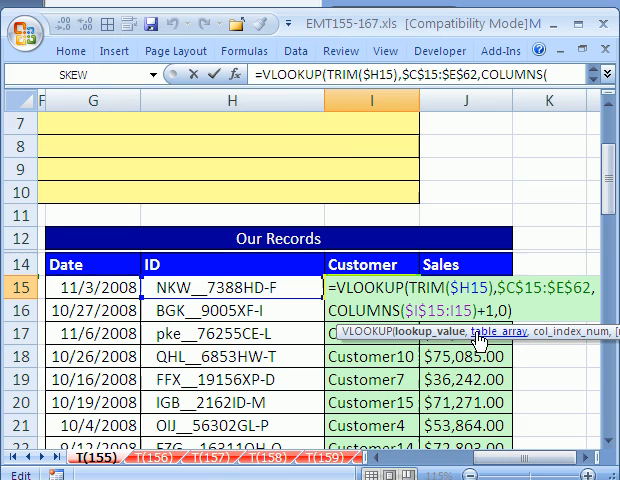
pyautogui.moveTo(484, 330)
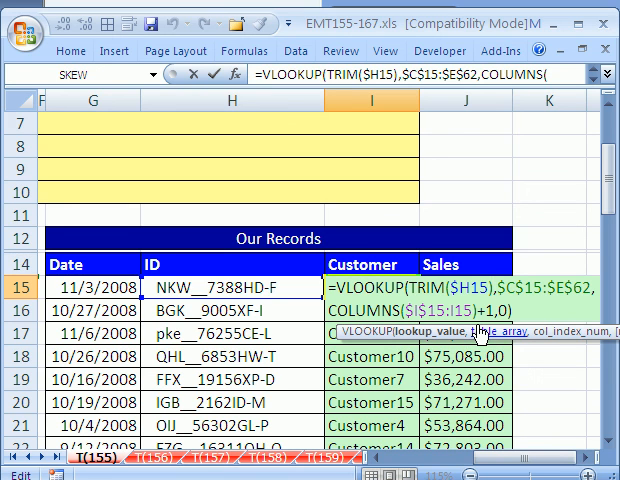